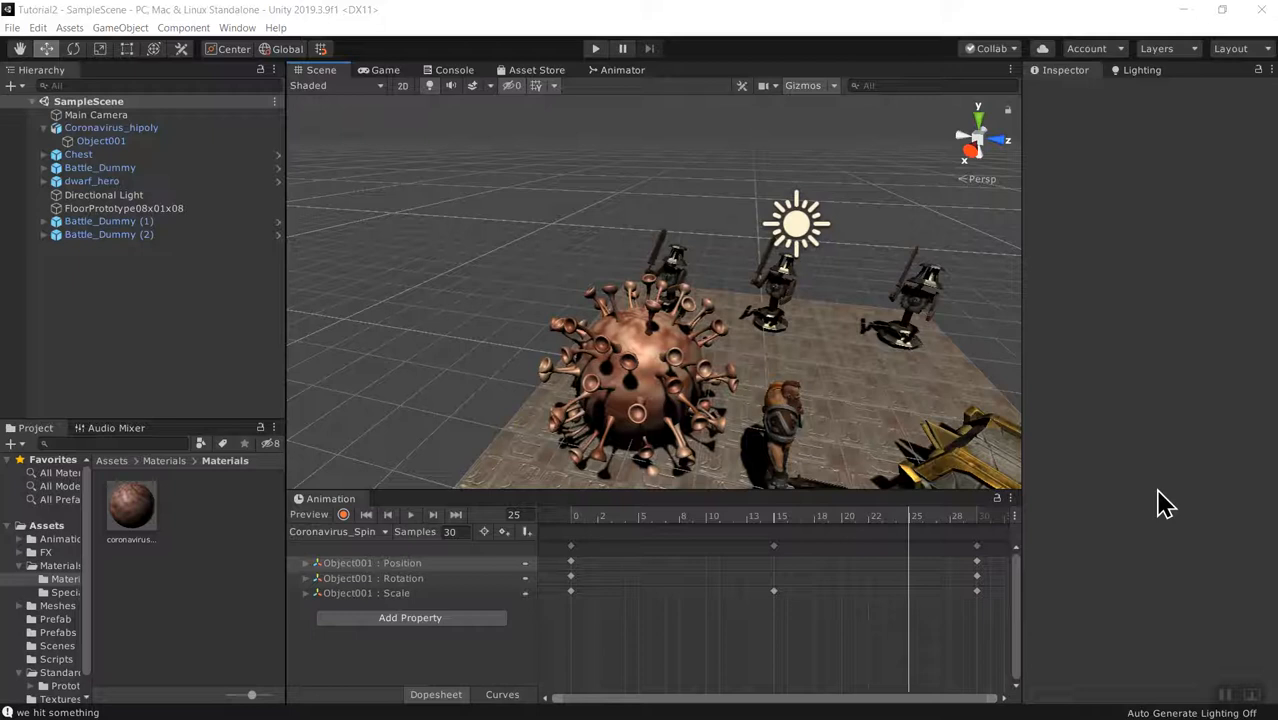
{"action": "mouse_move", "coordinate": [1085, 140]}
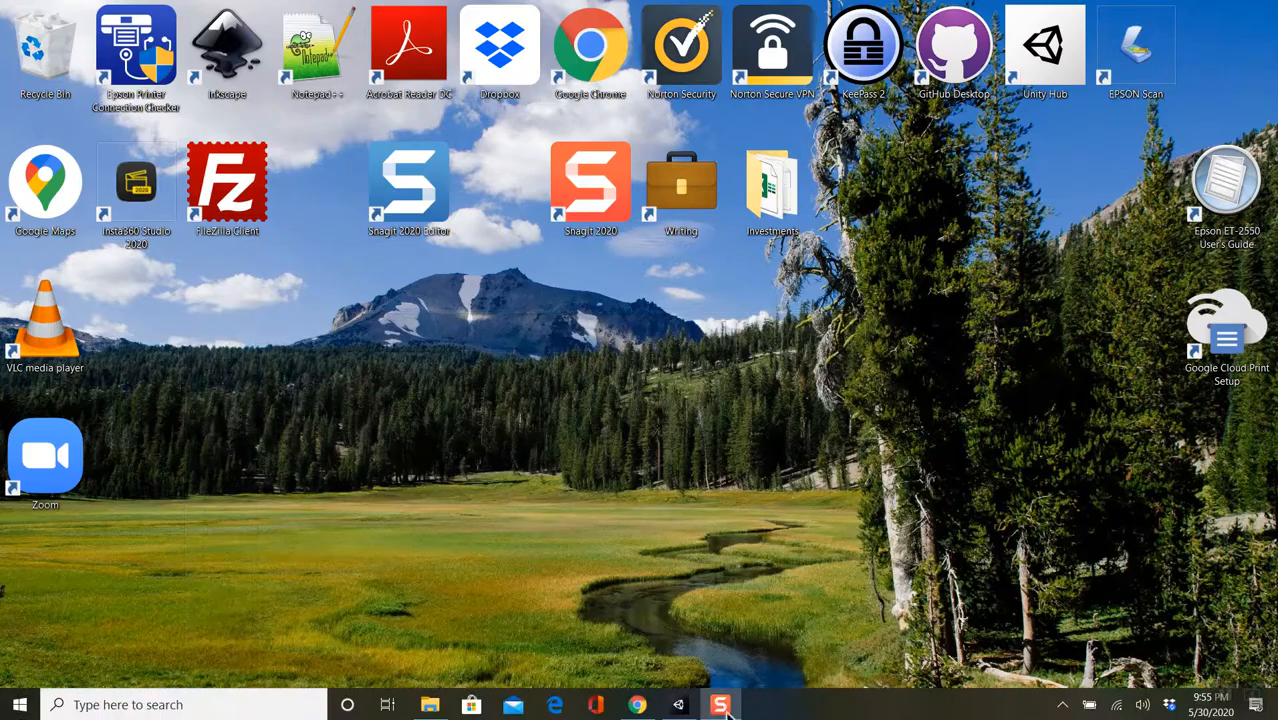
Step: Switch to Chrome to show Unity Learn's 'Introducing the Animator' tutorial page
{"action": "left_click", "coordinate": [637, 705]}
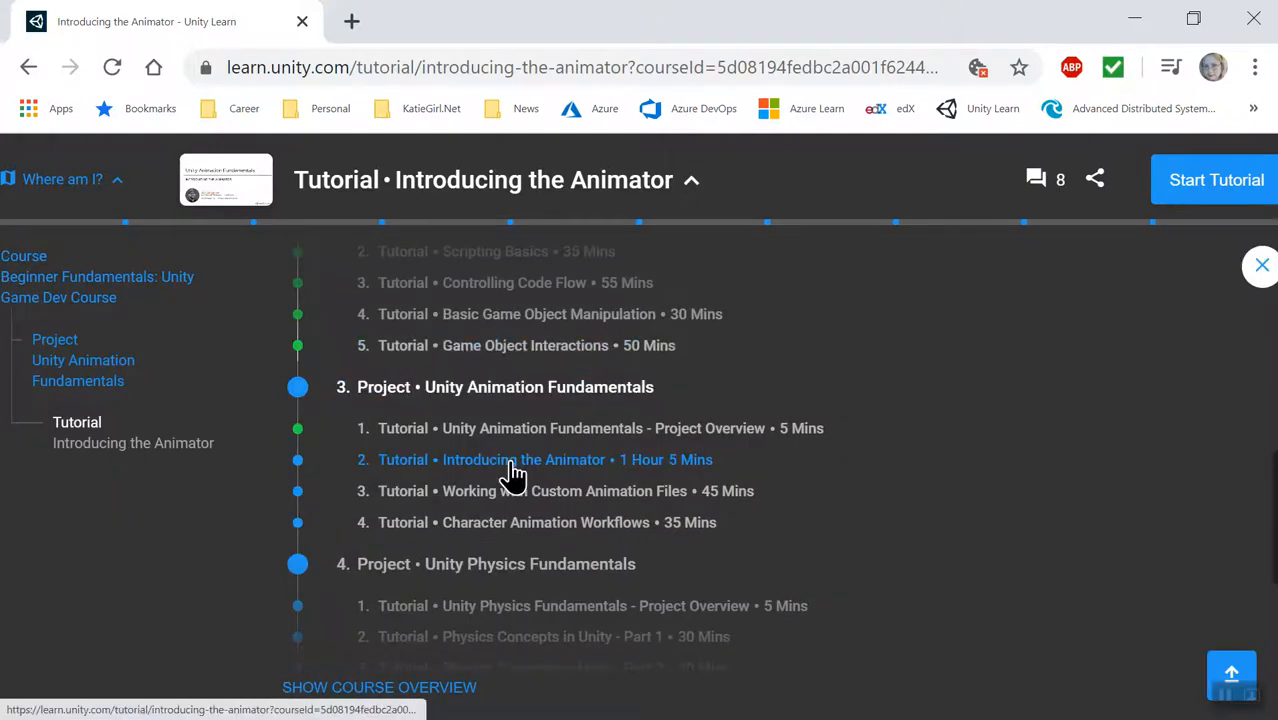
{"action": "mouse_move", "coordinate": [500, 468]}
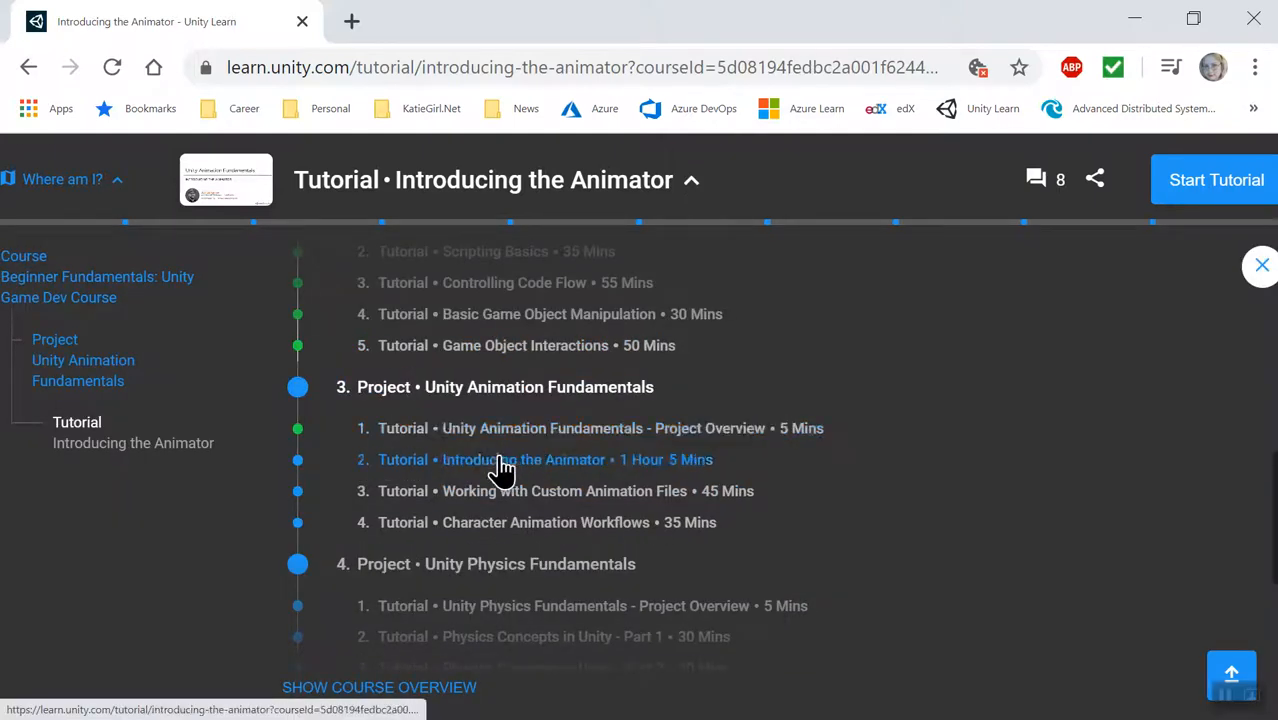
{"action": "mouse_move", "coordinate": [640, 480]}
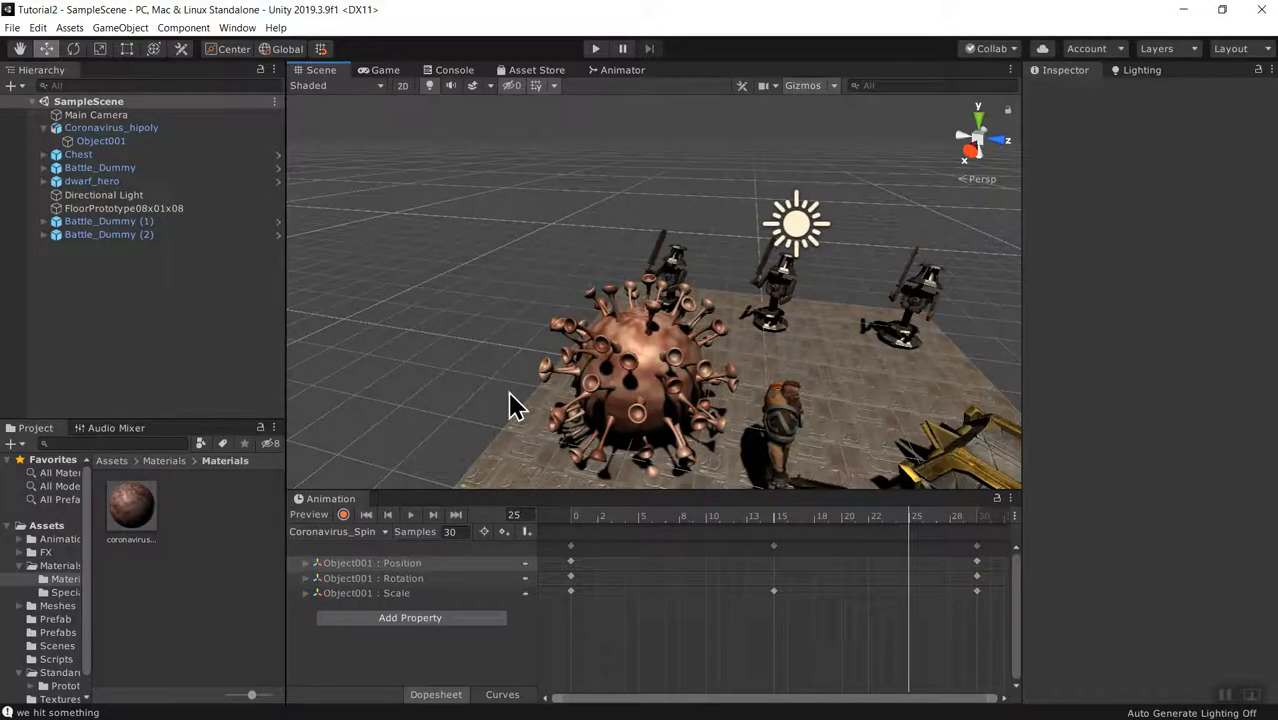
{"action": "mouse_move", "coordinate": [635, 390]}
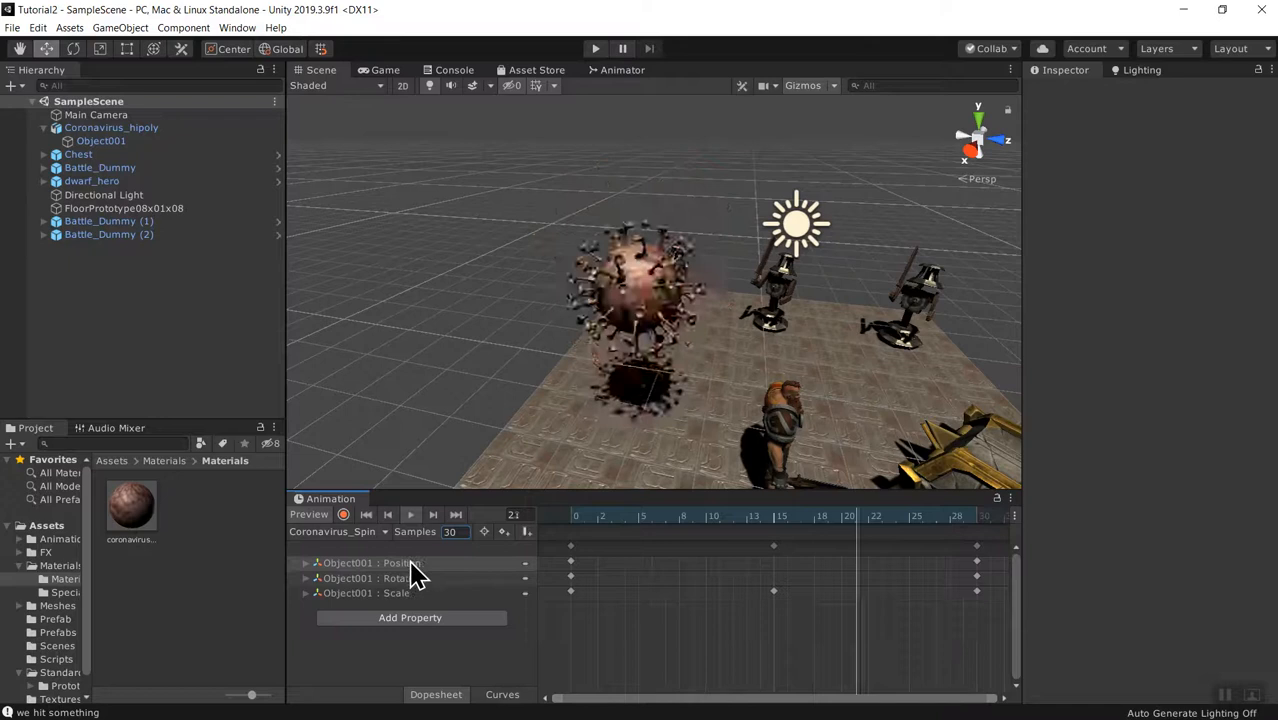
{"action": "left_click", "coordinate": [410, 514]}
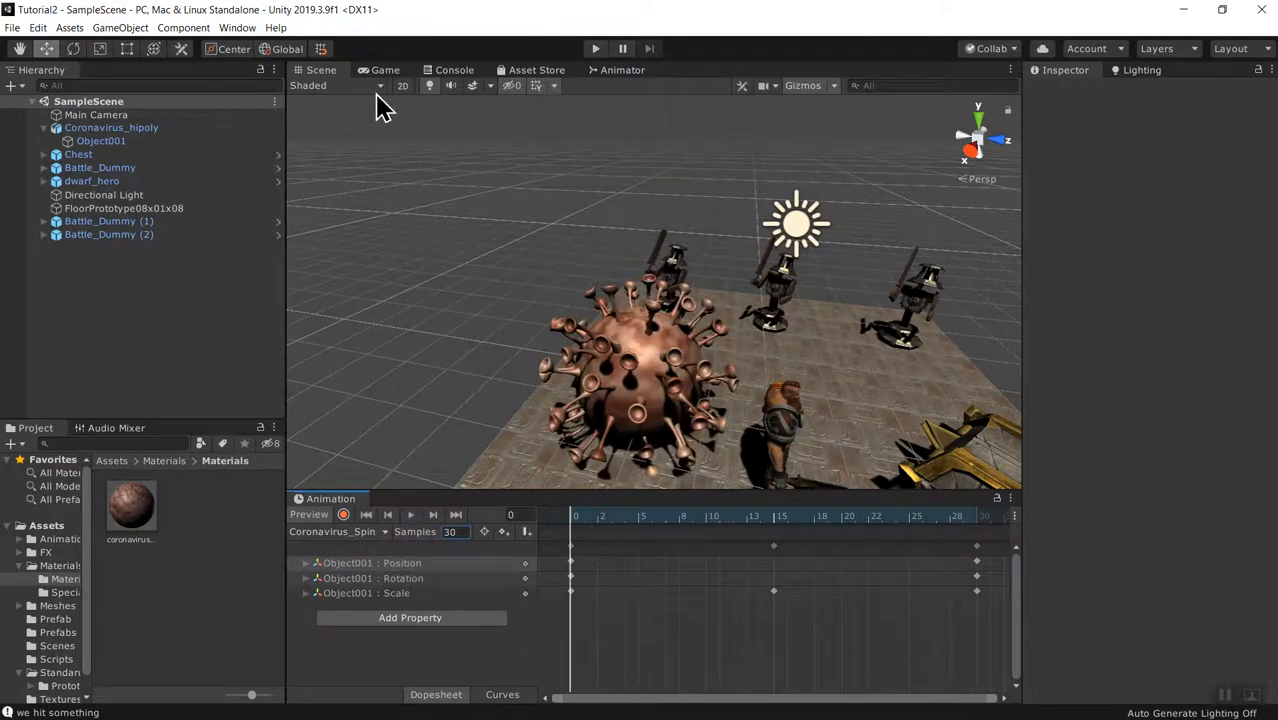
Step: Show the Game view of the virus, battle dummies and chest through the camera
{"action": "left_click", "coordinate": [385, 69]}
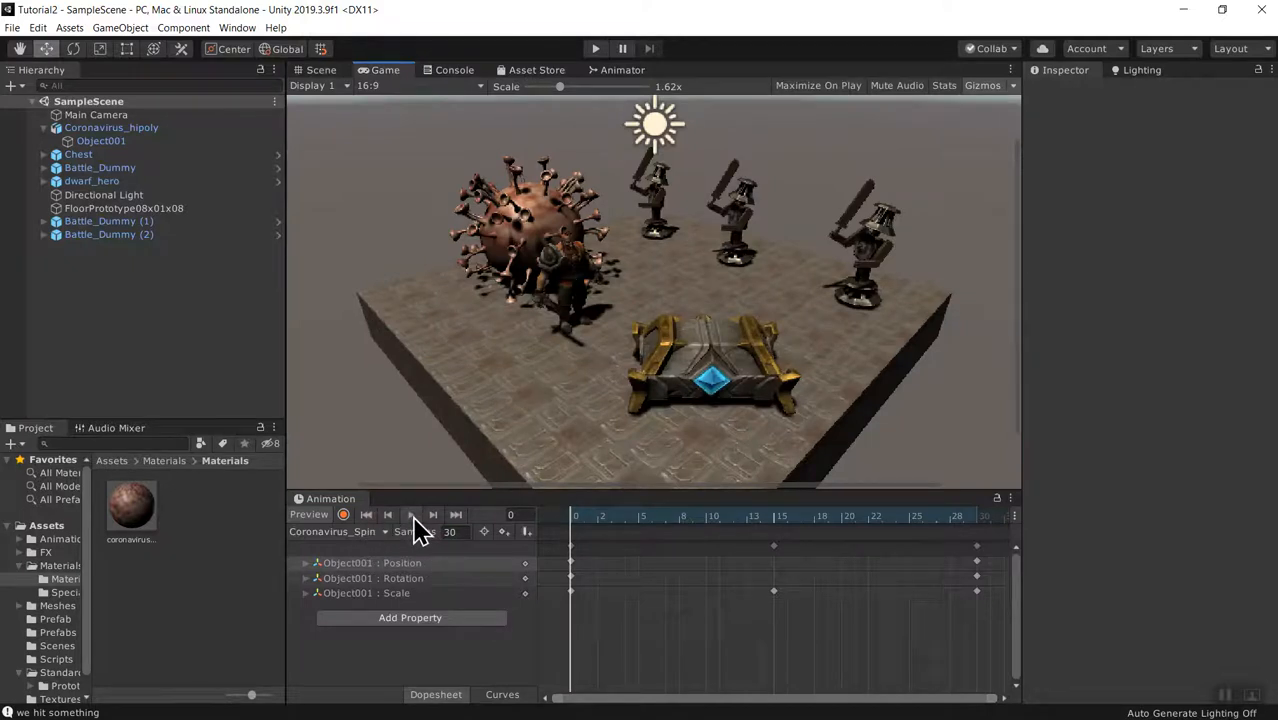
{"action": "mouse_move", "coordinate": [410, 515]}
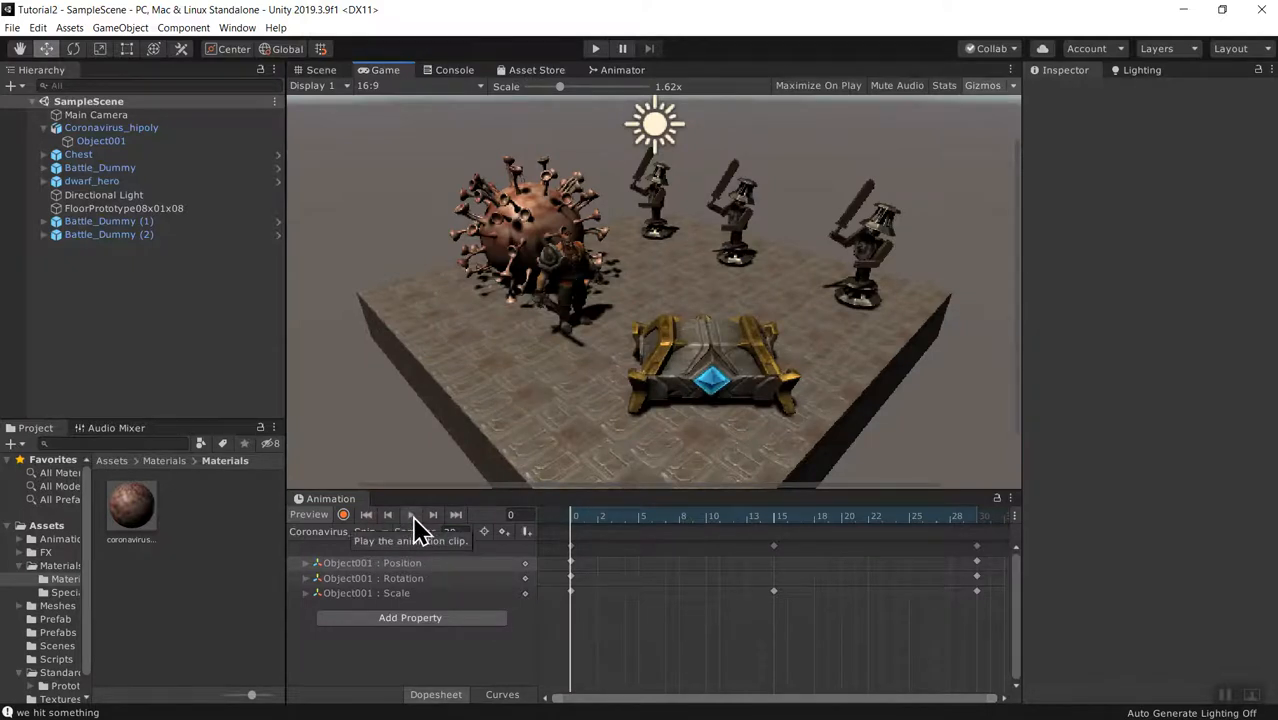